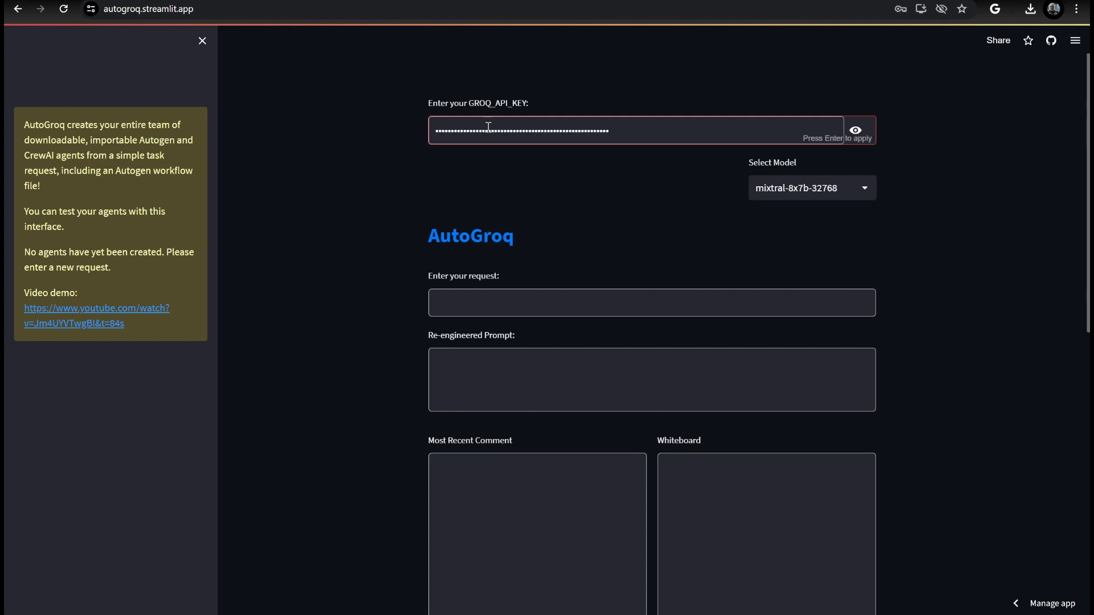
# Apply the Groq API key and submit the request 'Let's make a CRM'
pyautogui.press('Return')
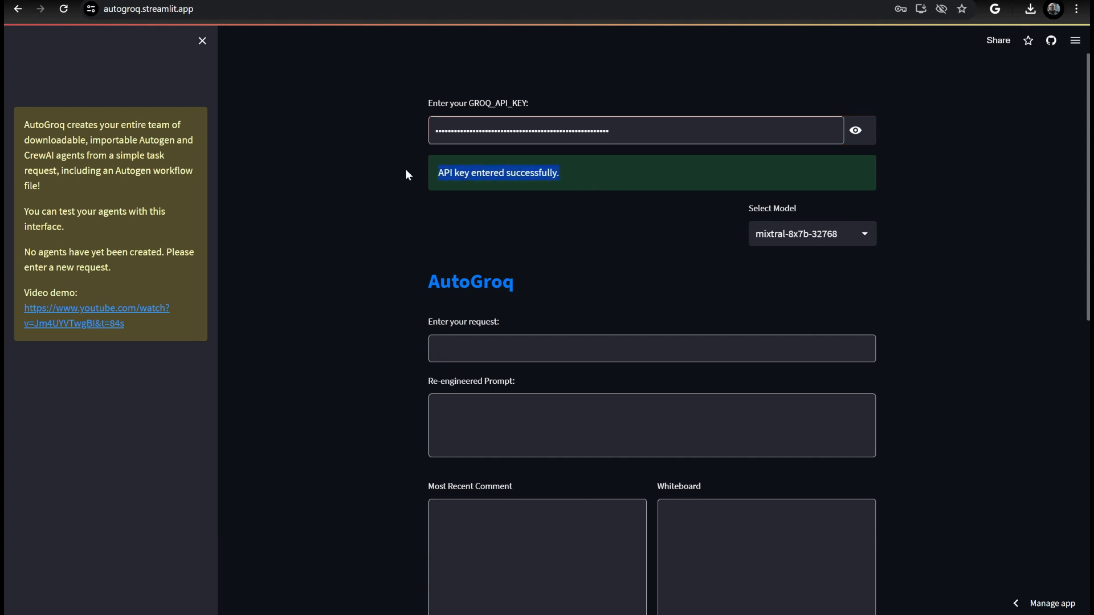
pyautogui.click(651, 348)
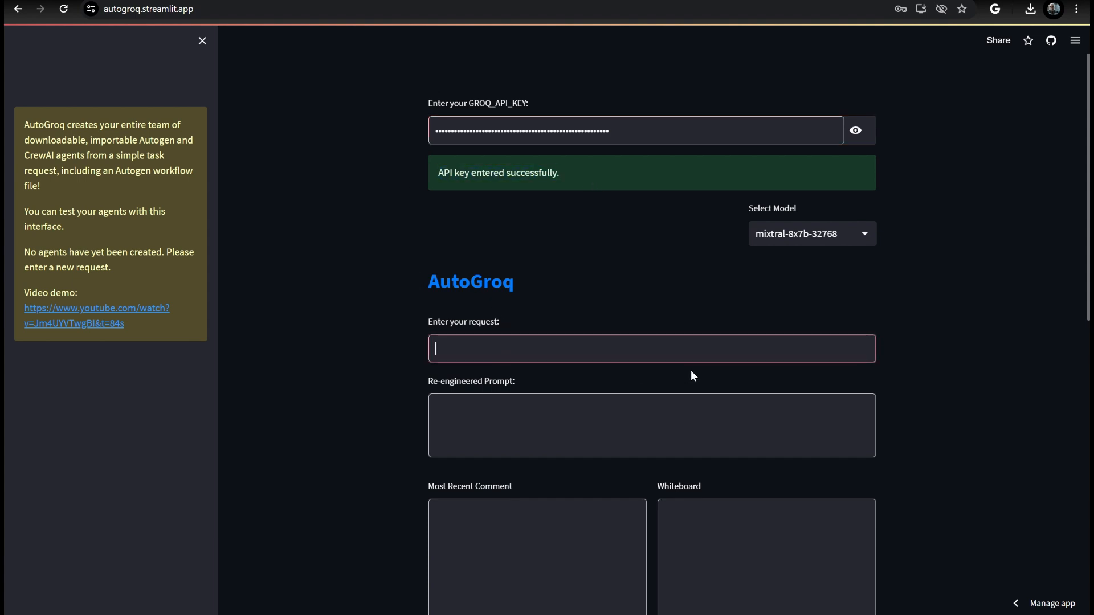
pyautogui.write("Let's ma")
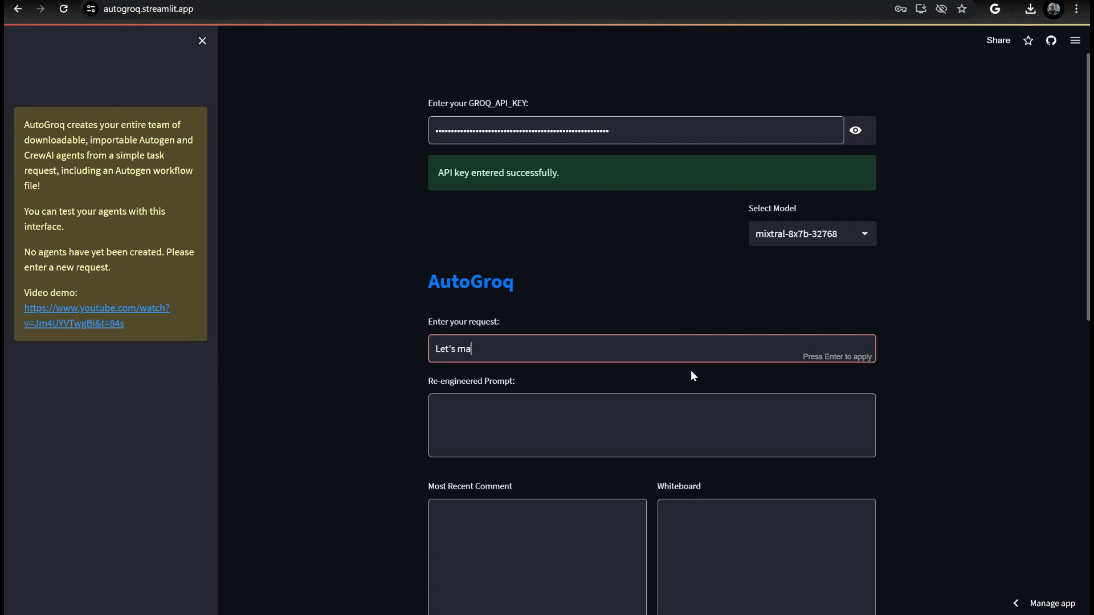
pyautogui.write('ke a CRM')
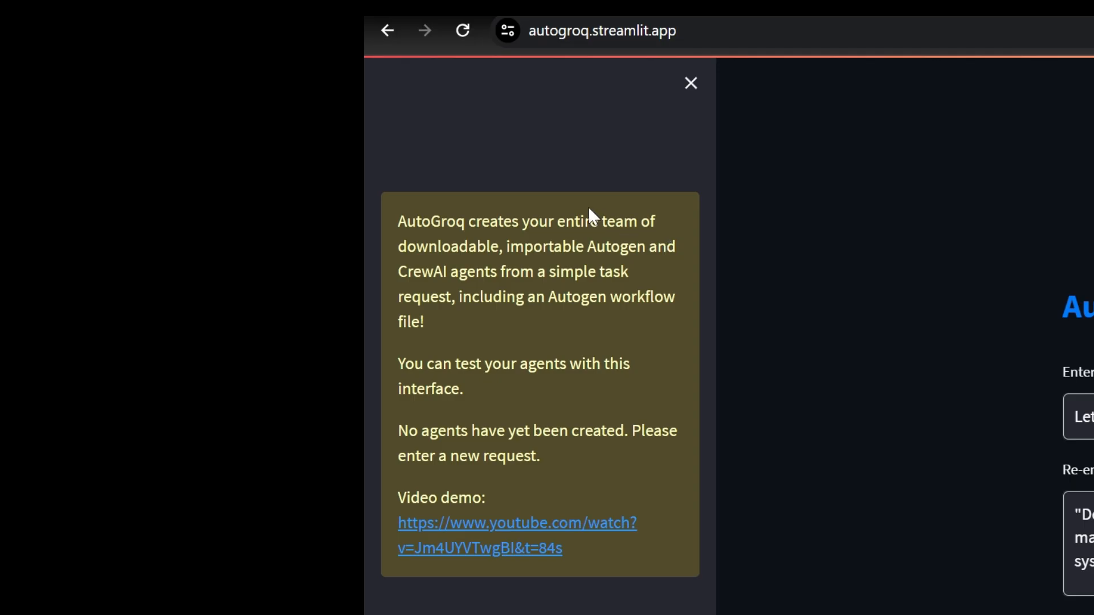
pyautogui.moveTo(542, 530)
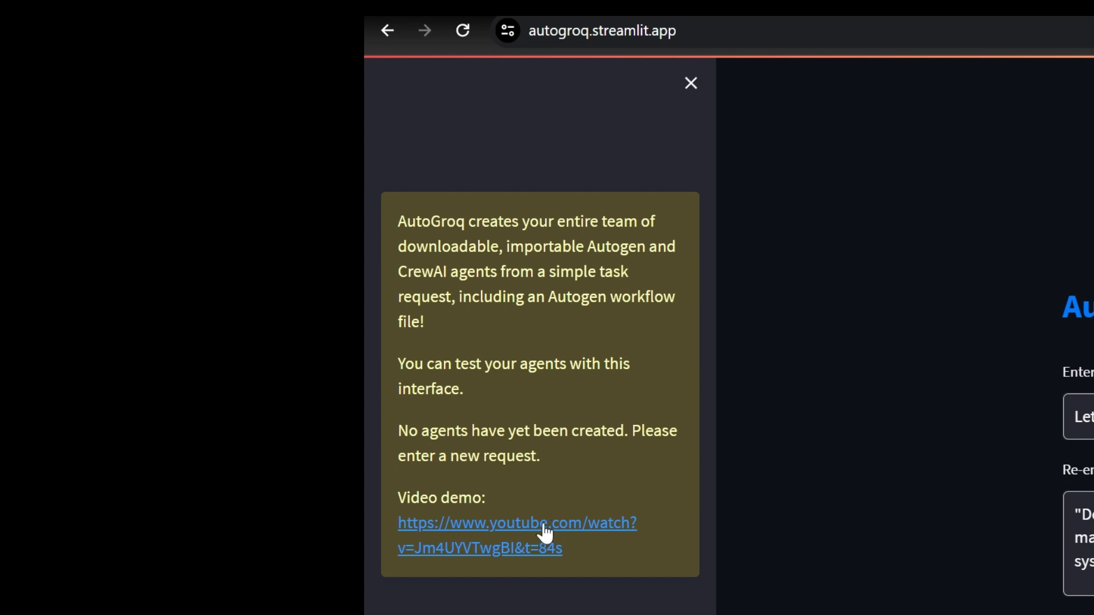
pyautogui.moveTo(439, 271)
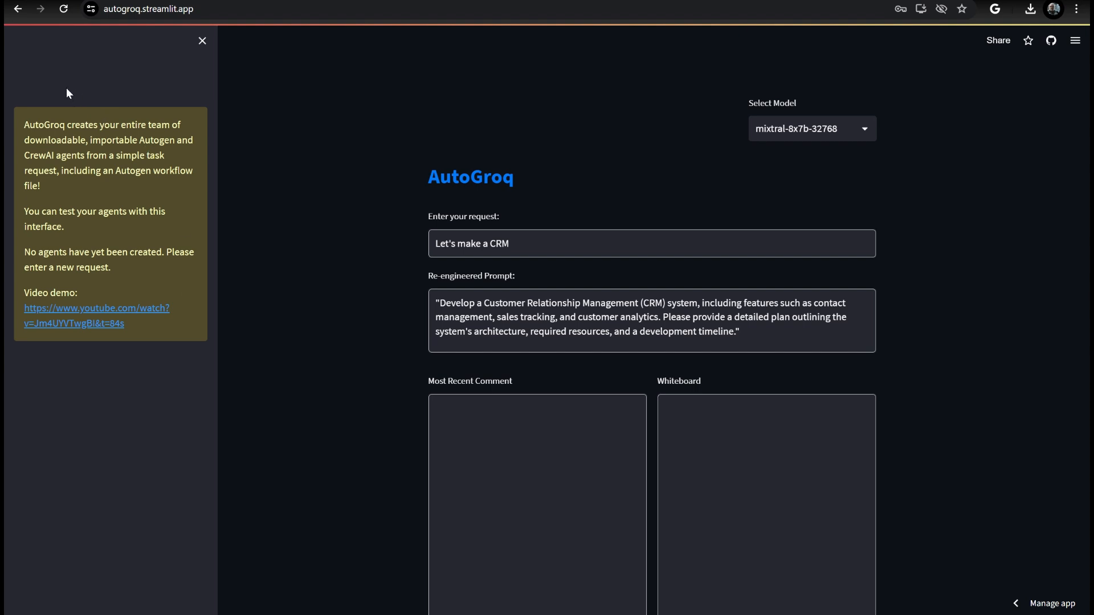
pyautogui.moveTo(731, 112)
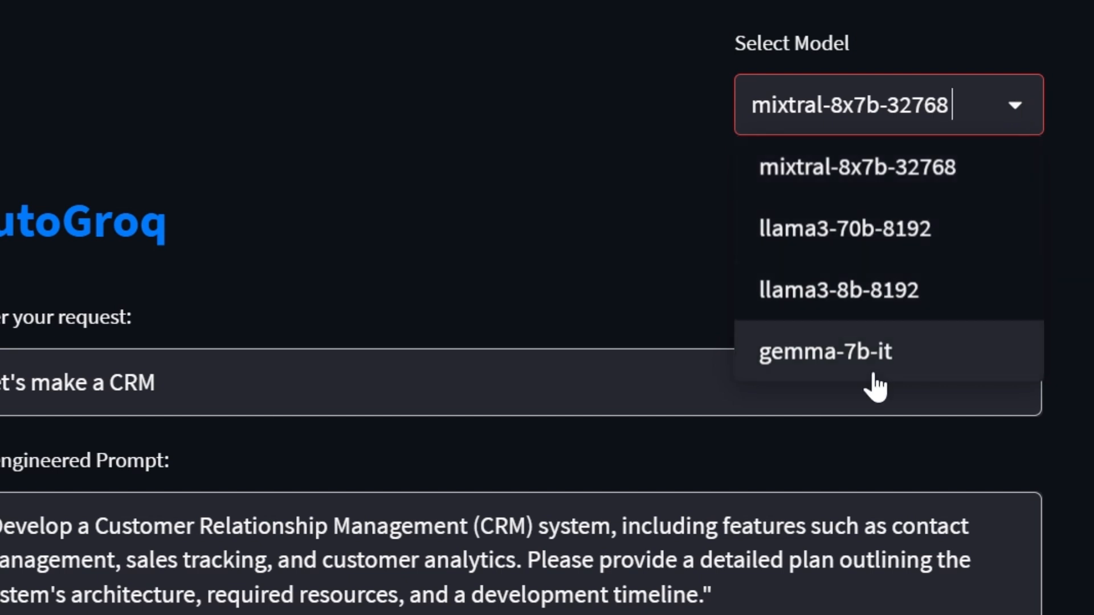
# Switch to llama3-70b-8192 and regenerate the CRM agent team
pyautogui.click(845, 228)
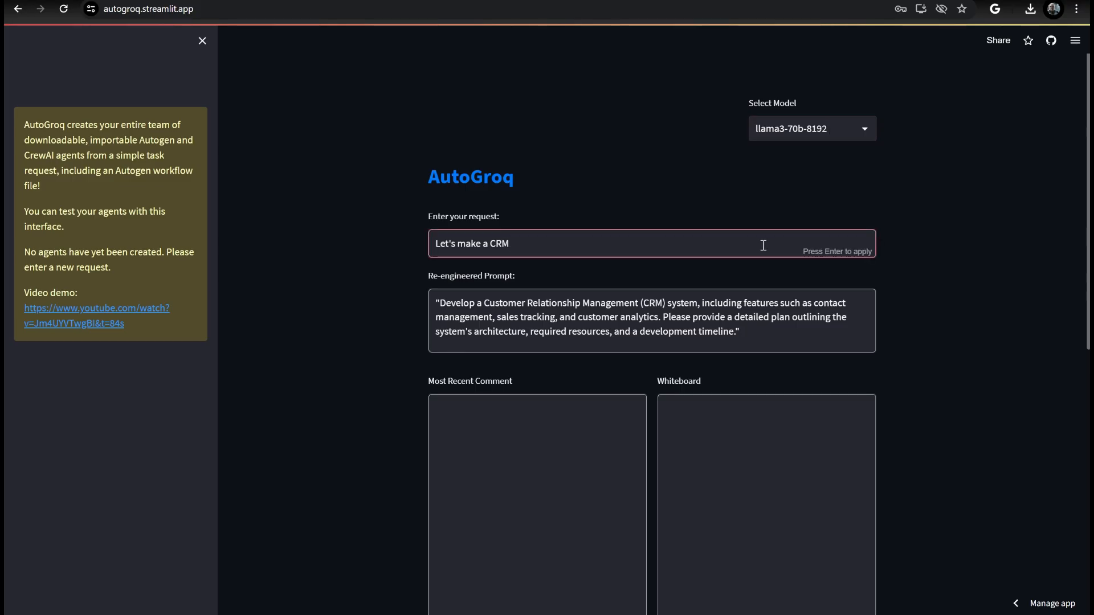
pyautogui.press('Return')
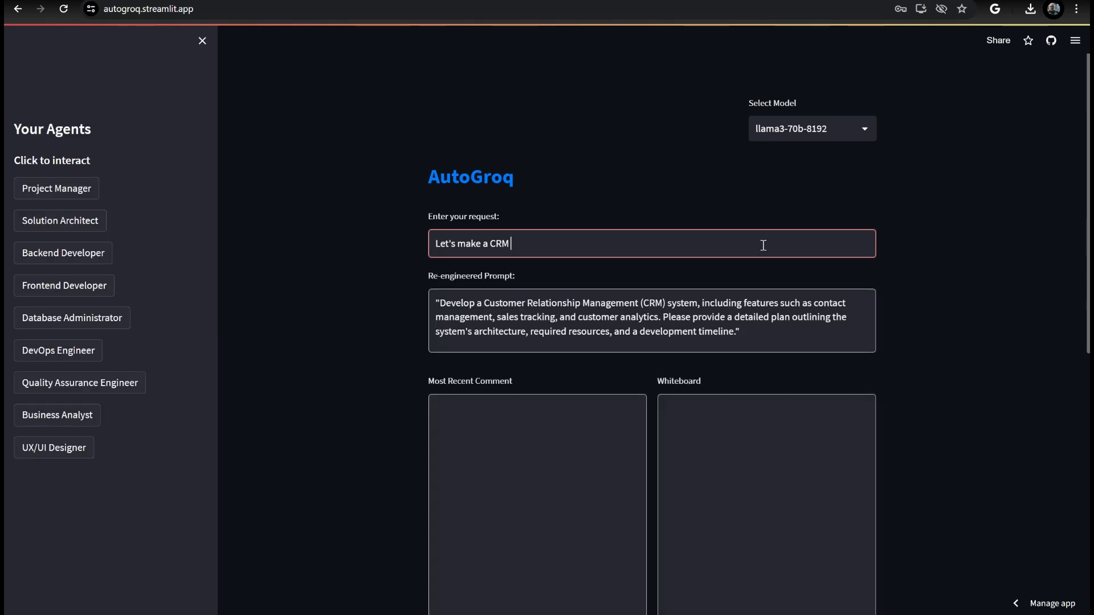
pyautogui.click(71, 317)
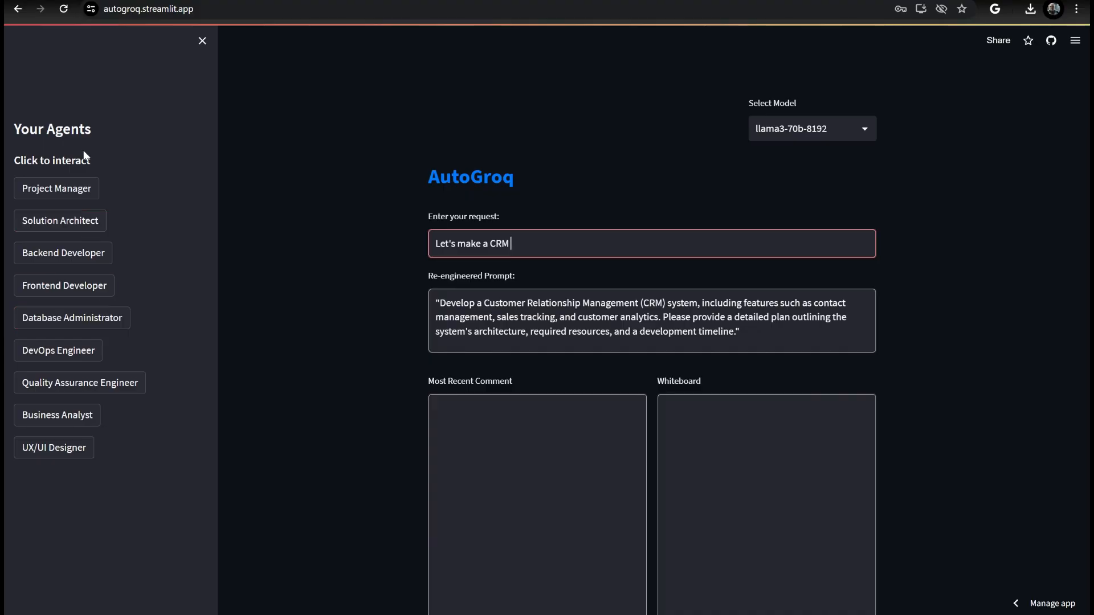
# Run the Project Manager agent and read through its development plan
pyautogui.click(56, 189)
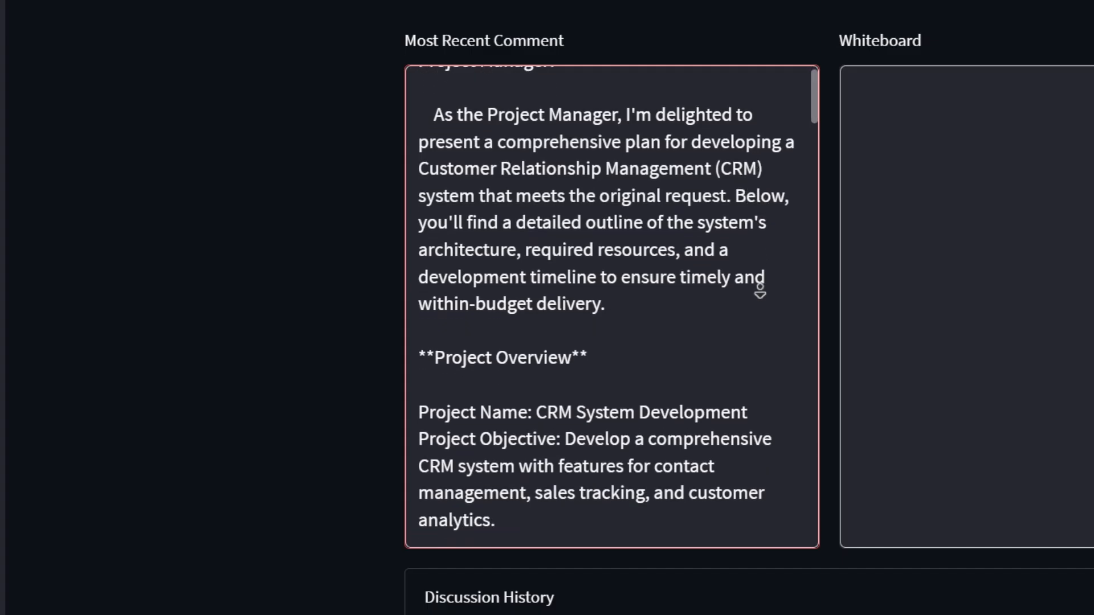
pyautogui.scroll(-3)
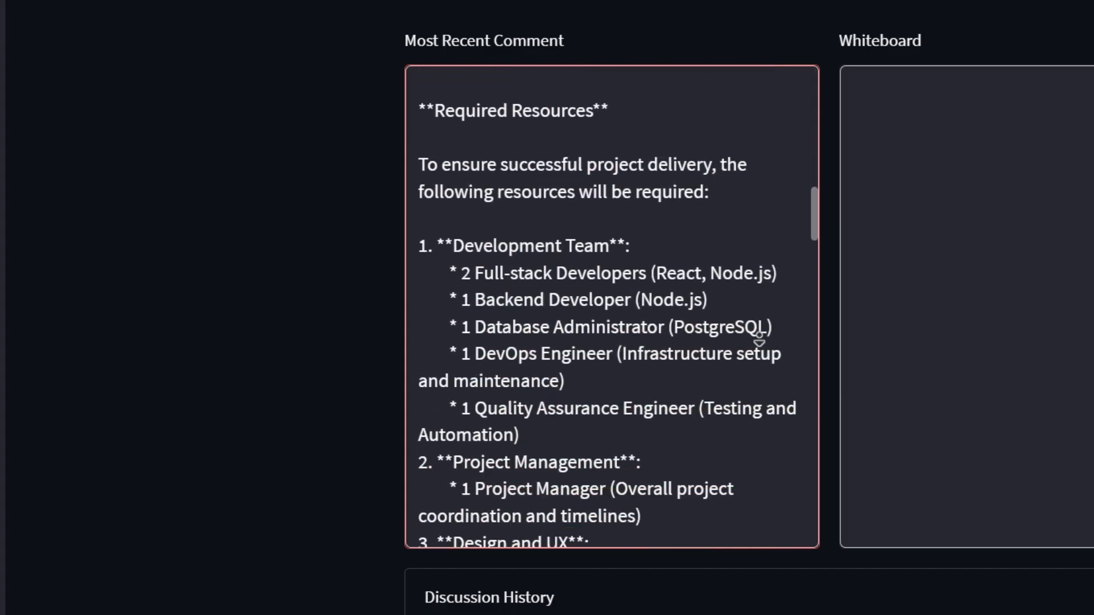
pyautogui.scroll(-3)
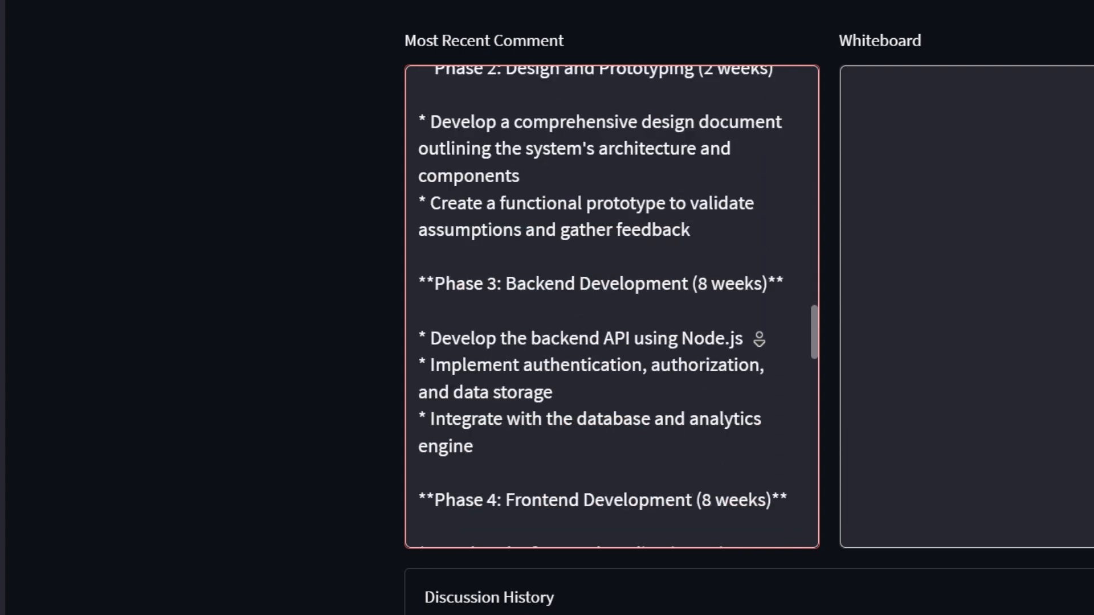
pyautogui.scroll(-3)
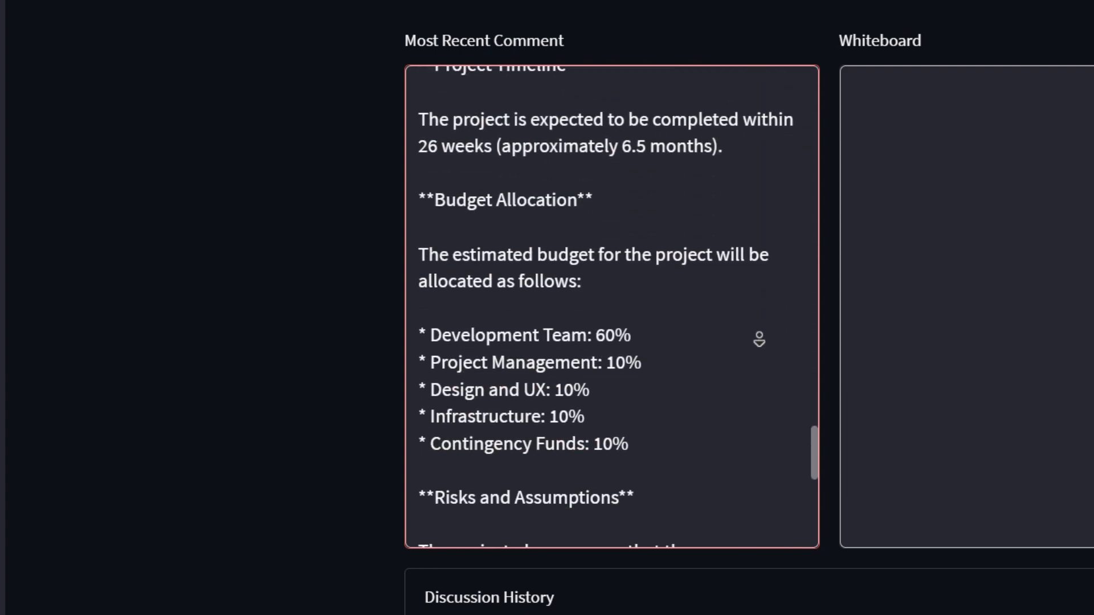
pyautogui.scroll(-3)
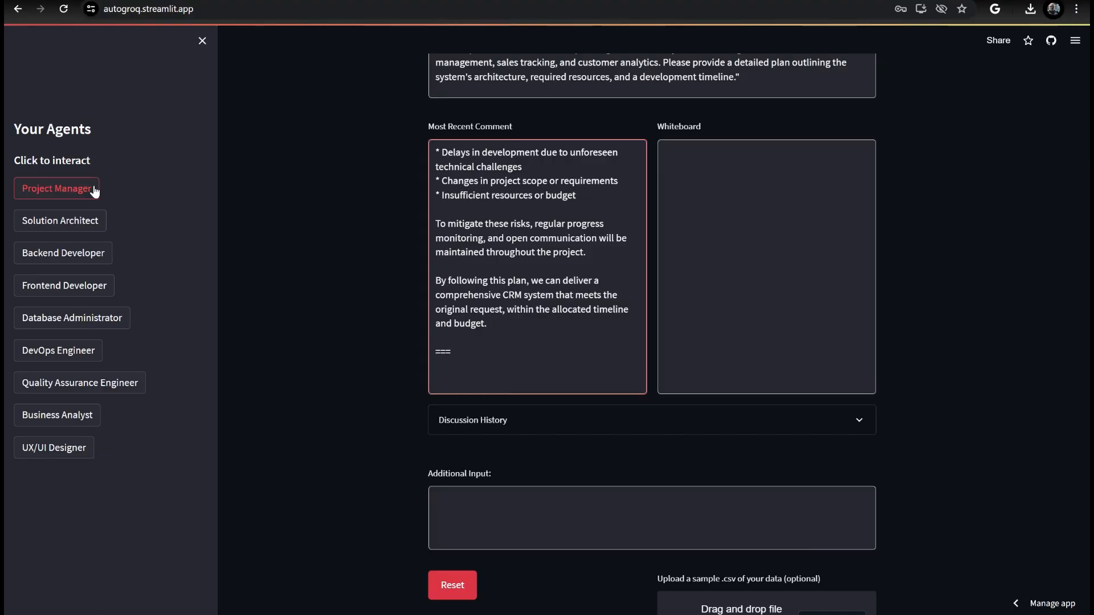
# Ask the agents to 'Write the SQL to get us started with a development CRM database'
pyautogui.click(566, 518)
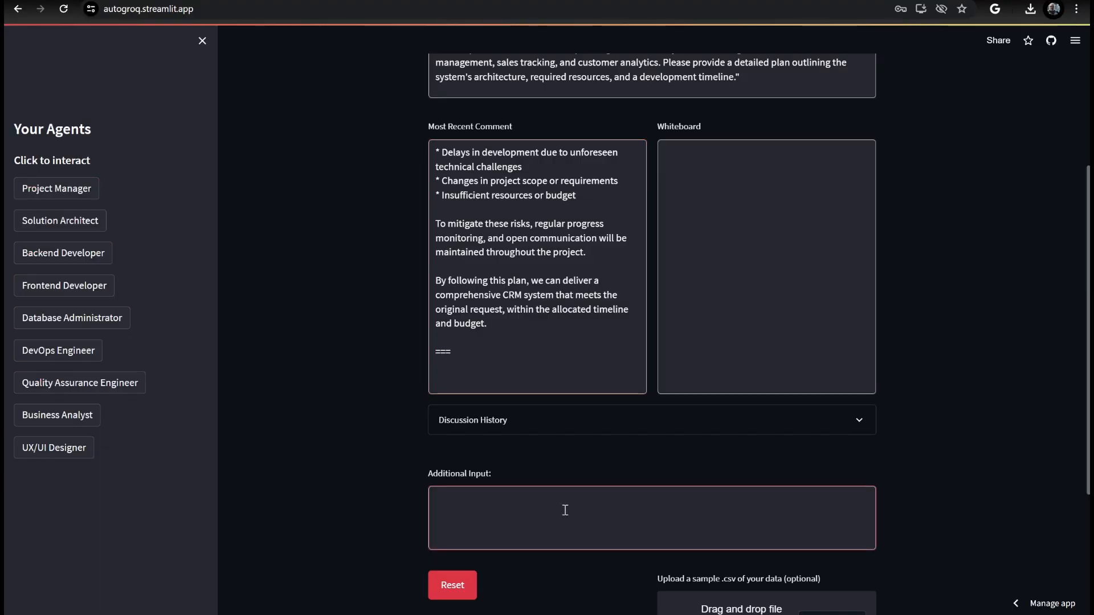
pyautogui.write('Write the S')
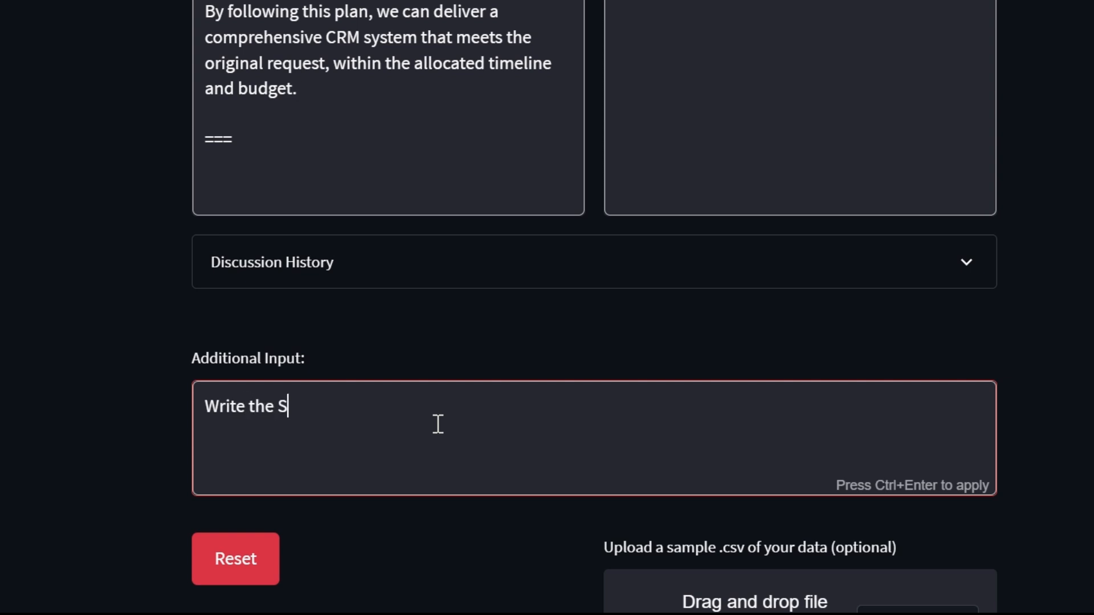
pyautogui.write('QL to get us st')
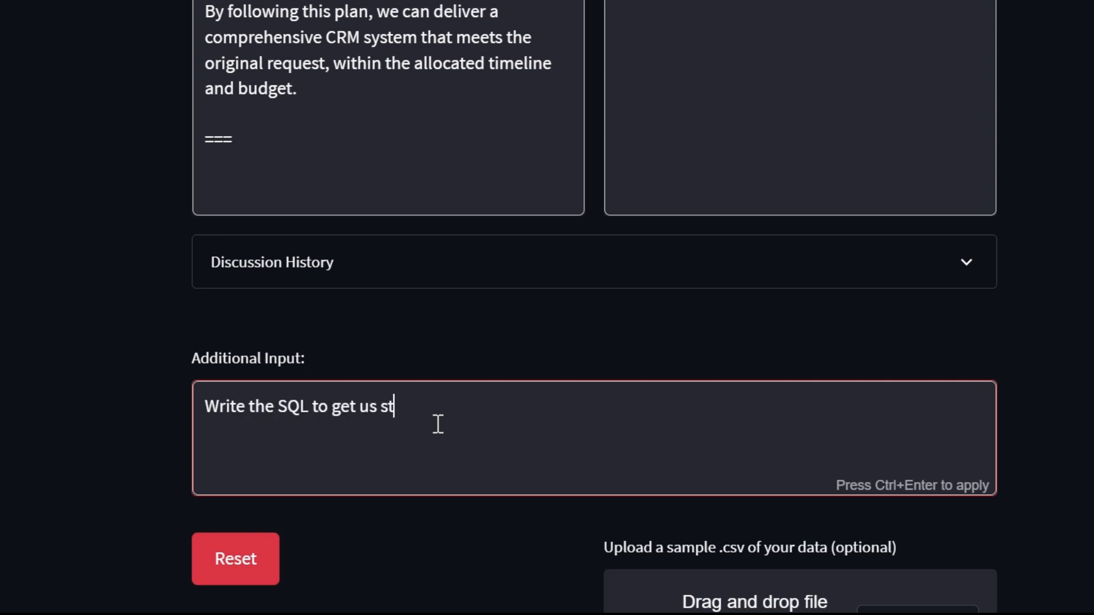
pyautogui.write('arted with a development')
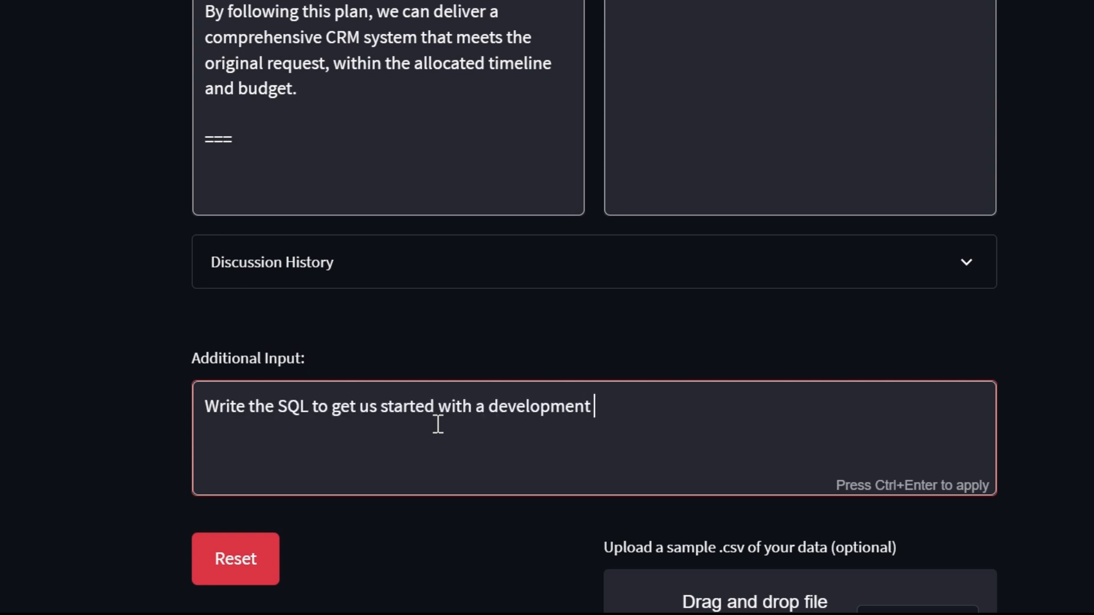
pyautogui.write('CRM database')
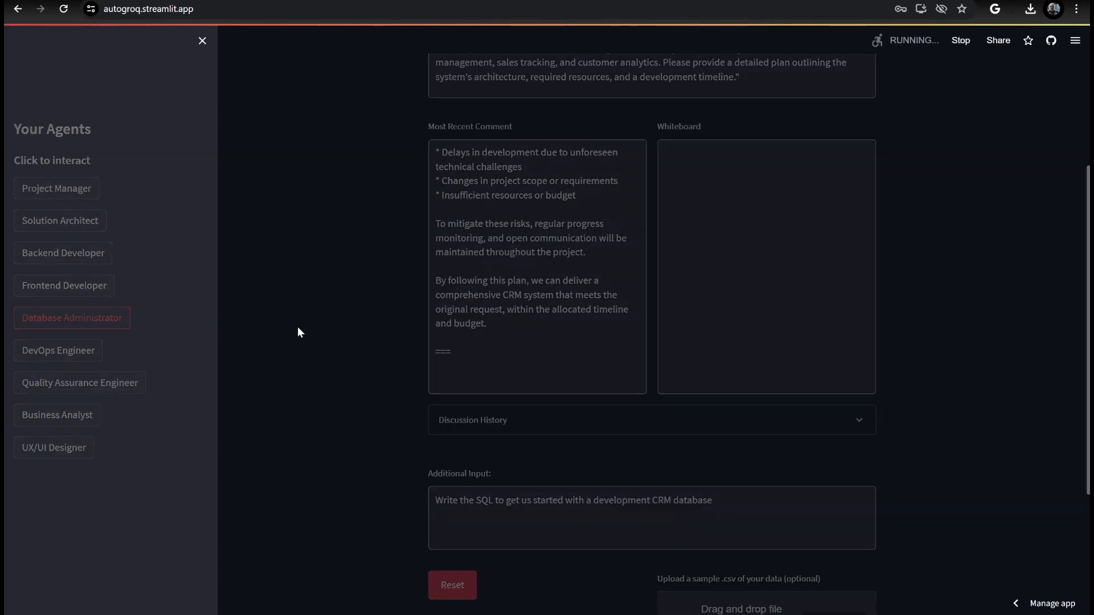
pyautogui.moveTo(368, 373)
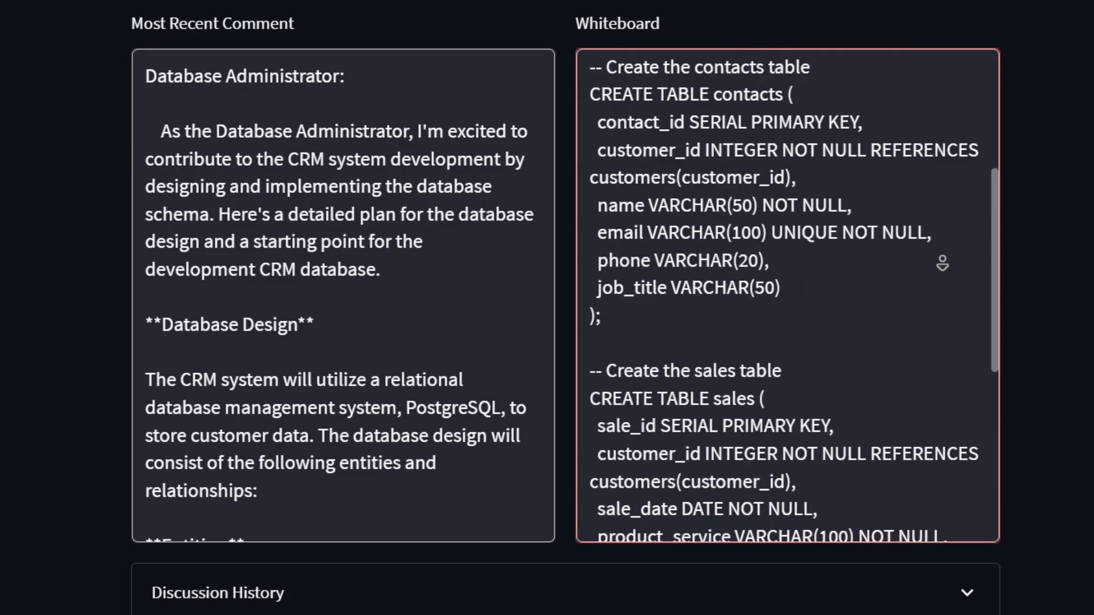
# Expand and scroll through the full discussion history, then collapse it
pyautogui.click(967, 592)
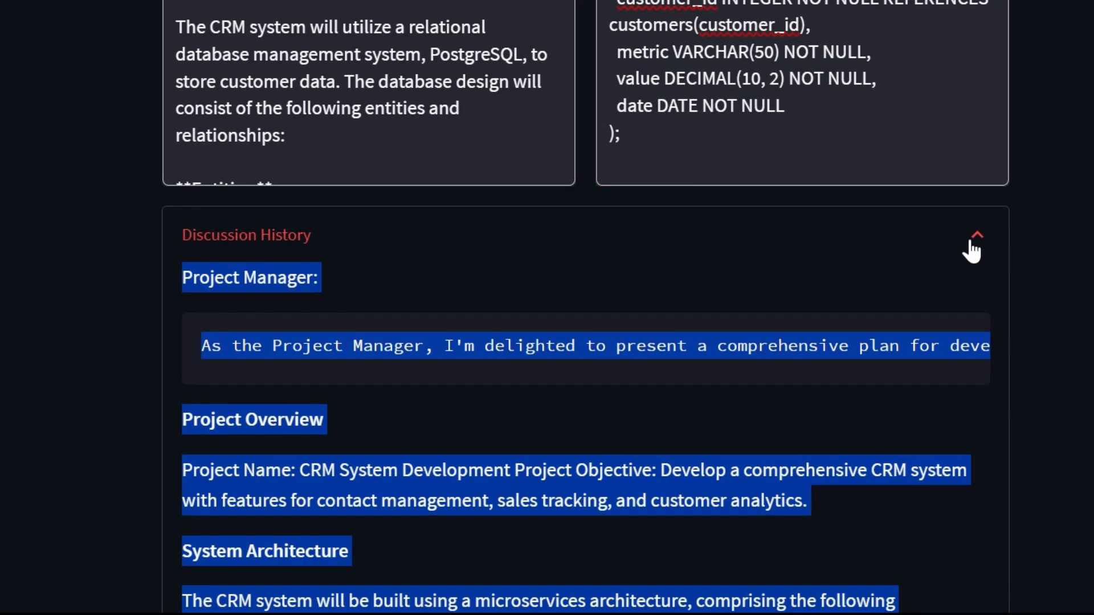
pyautogui.scroll(-3)
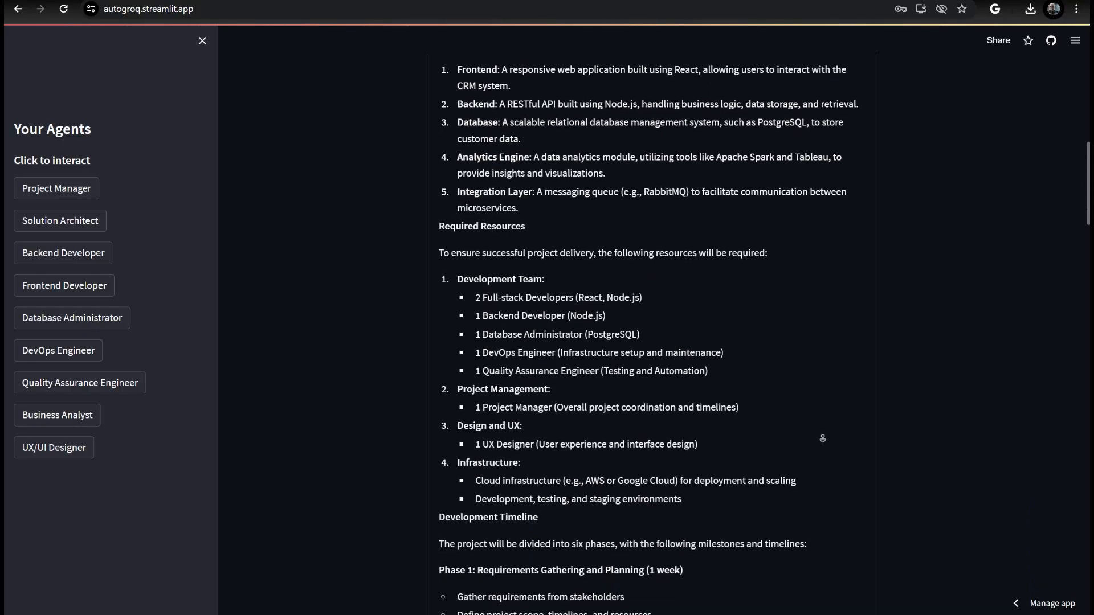
pyautogui.scroll(-3)
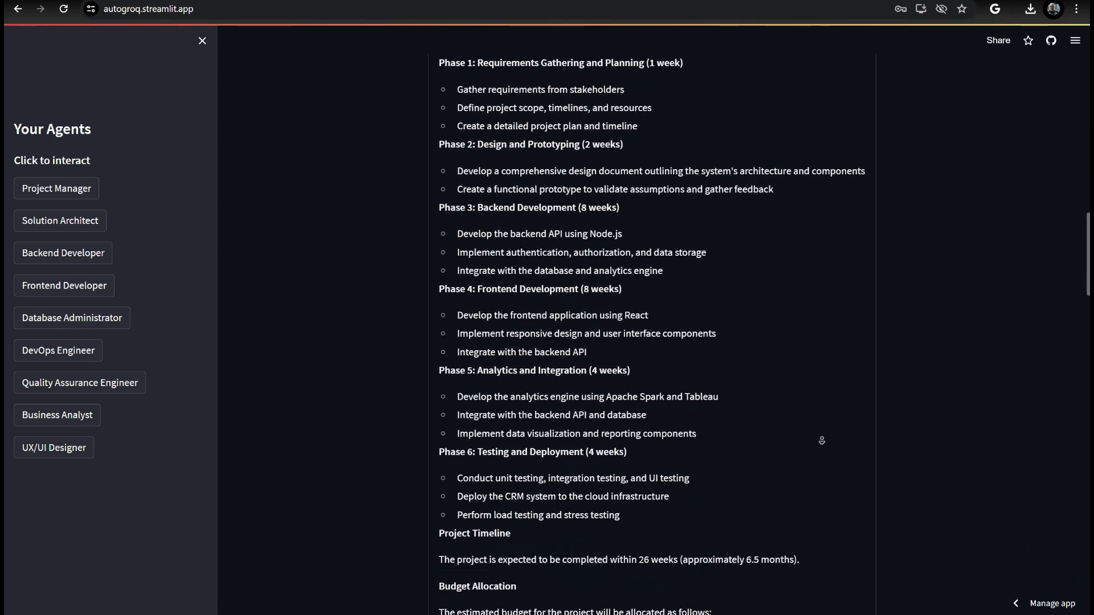
pyautogui.scroll(-3)
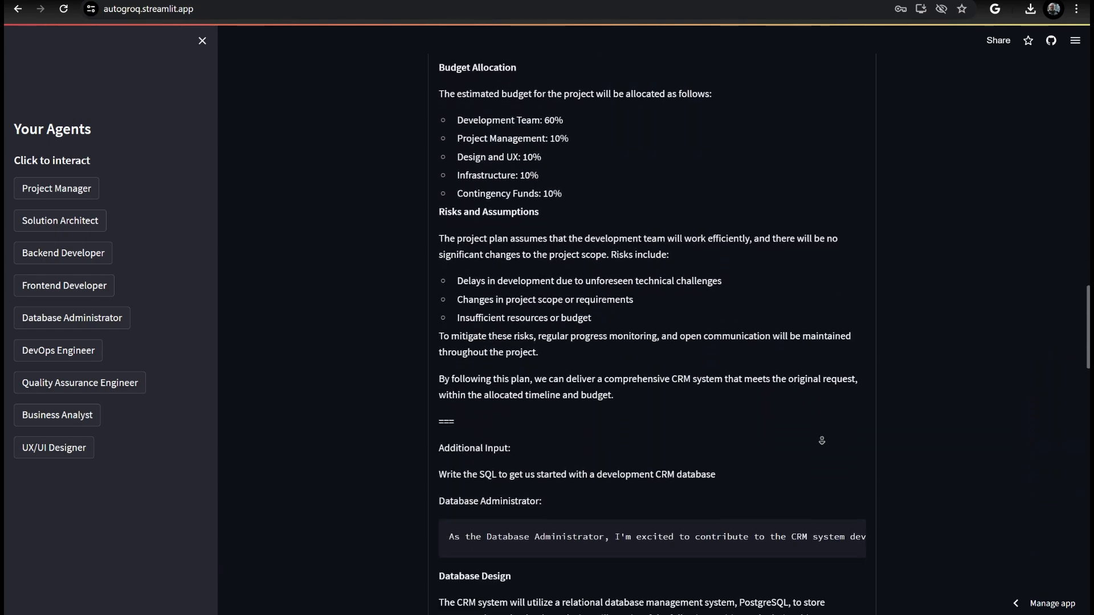
pyautogui.scroll(-3)
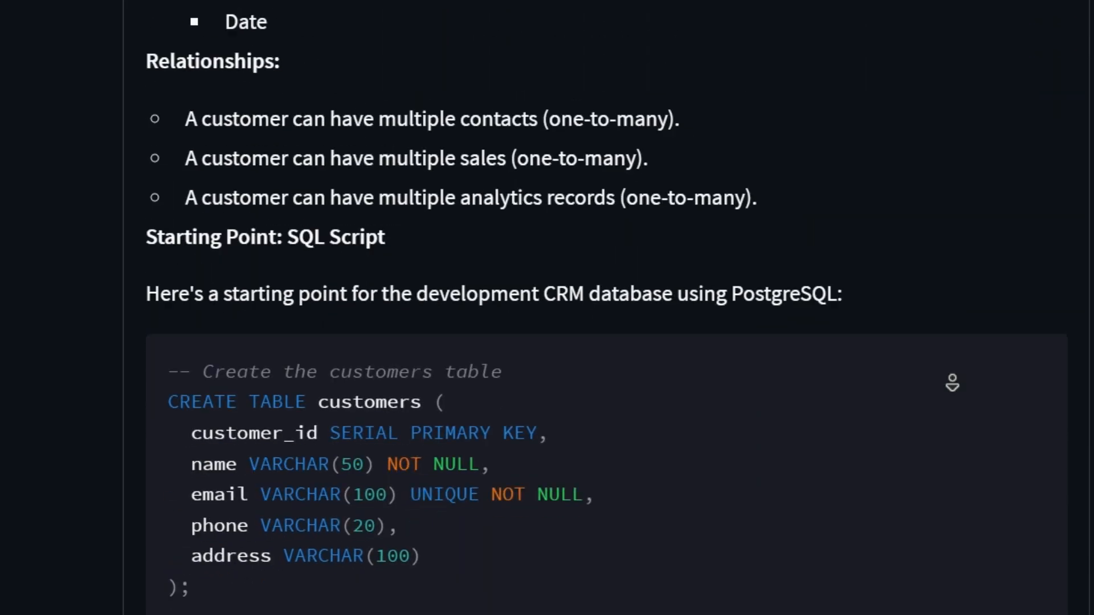
pyautogui.scroll(-3)
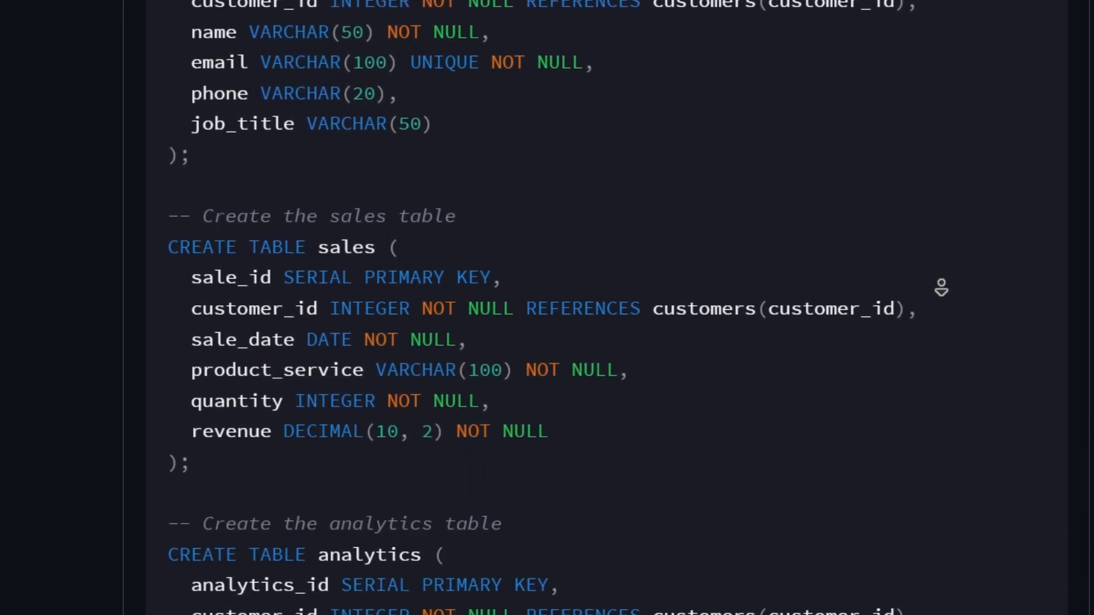
pyautogui.scroll(-3)
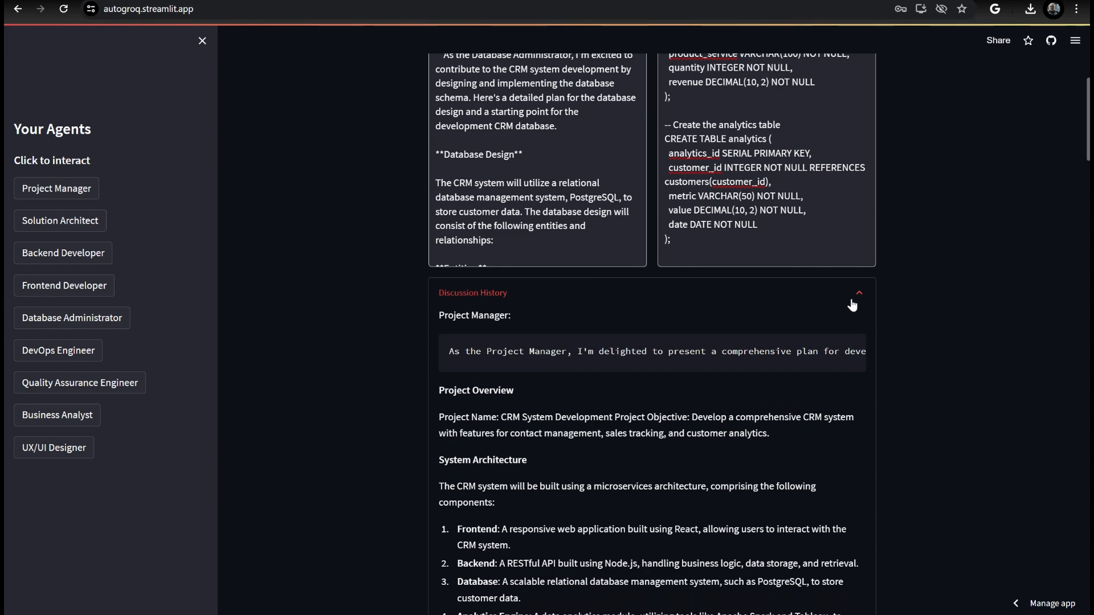
pyautogui.click(857, 292)
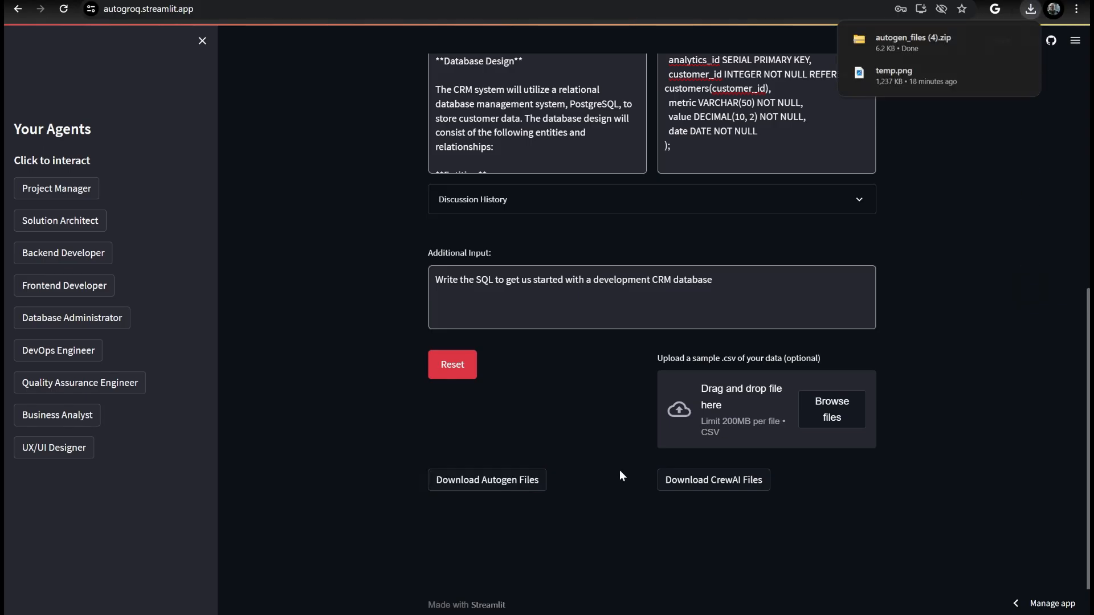
# Open the Autogen zip and inspect the Database Administrator agent JSON
pyautogui.click(913, 37)
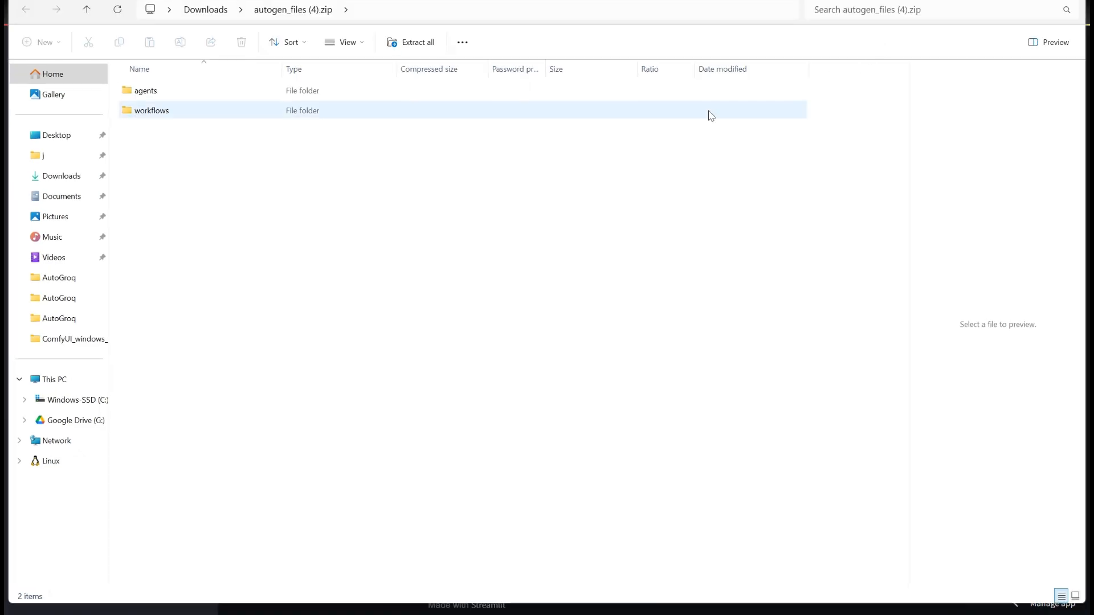
pyautogui.click(145, 90)
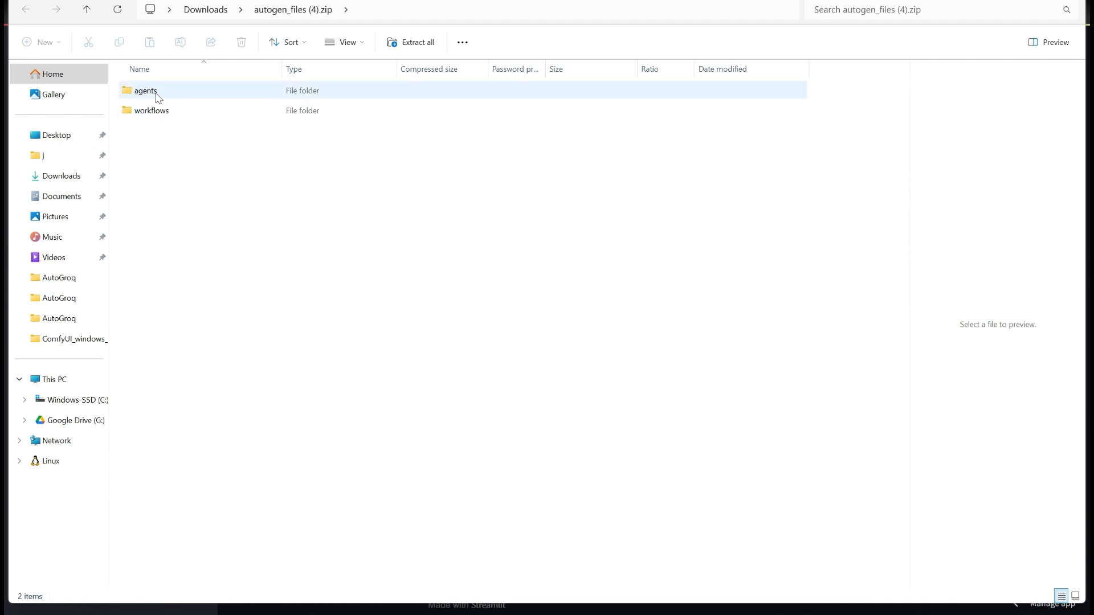
pyautogui.doubleClick(145, 90)
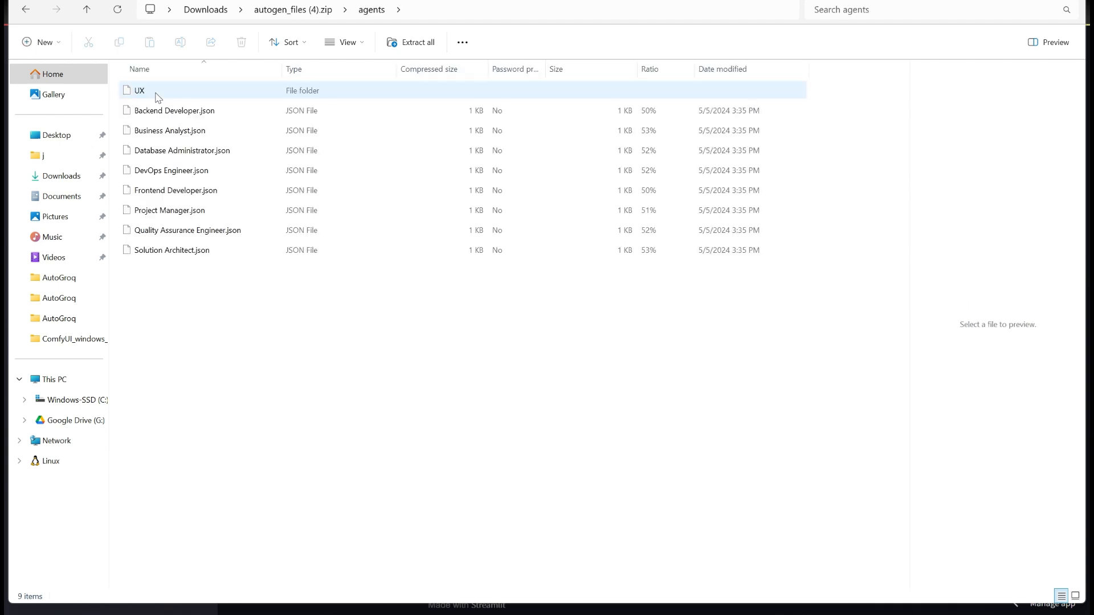
pyautogui.click(187, 230)
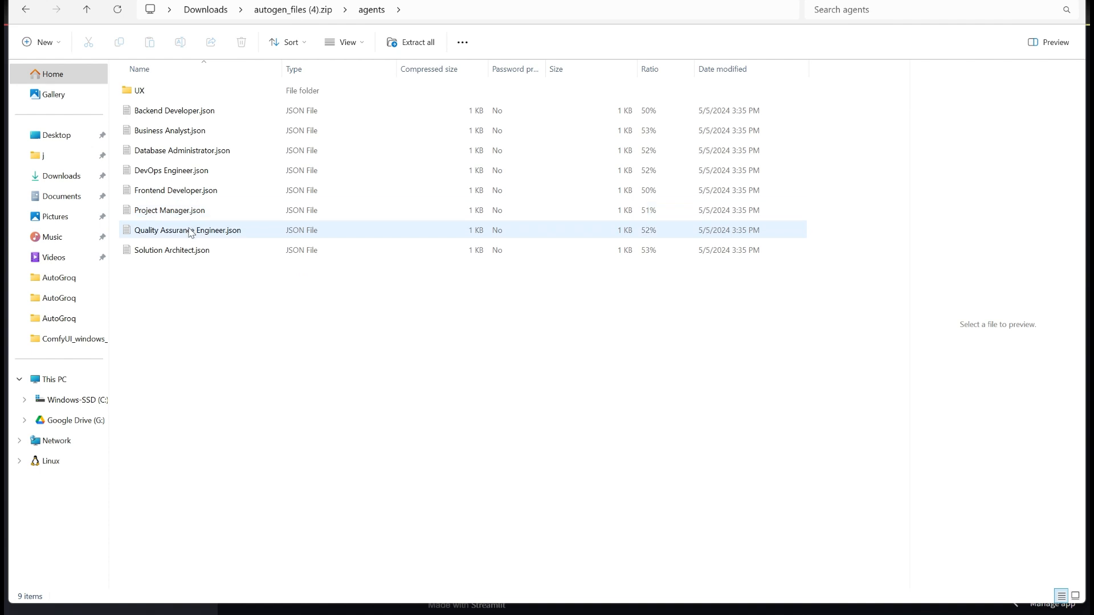
pyautogui.click(183, 150)
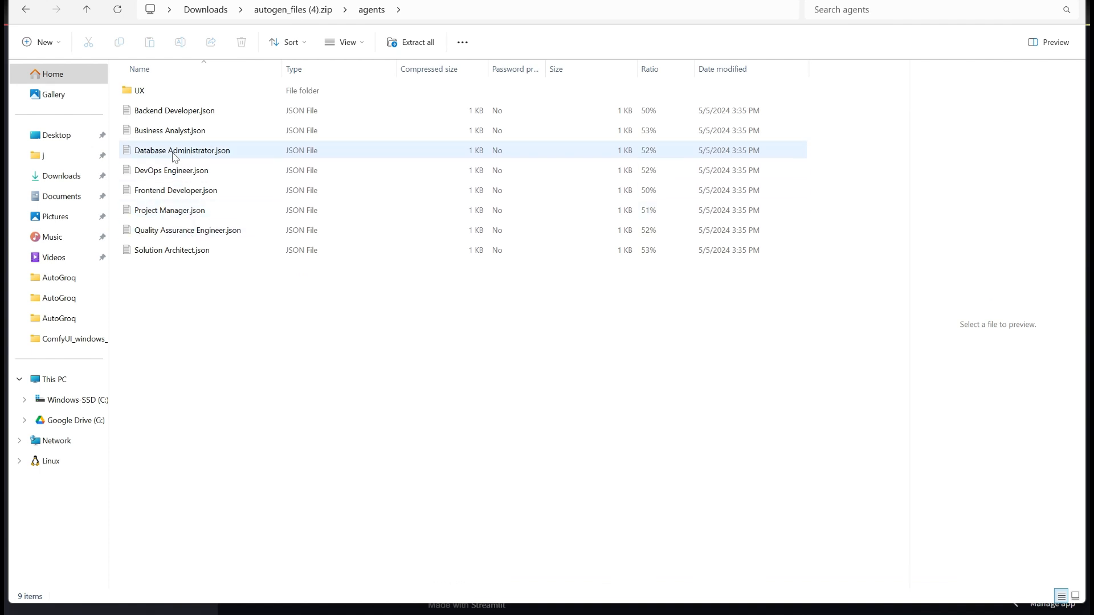
pyautogui.doubleClick(182, 150)
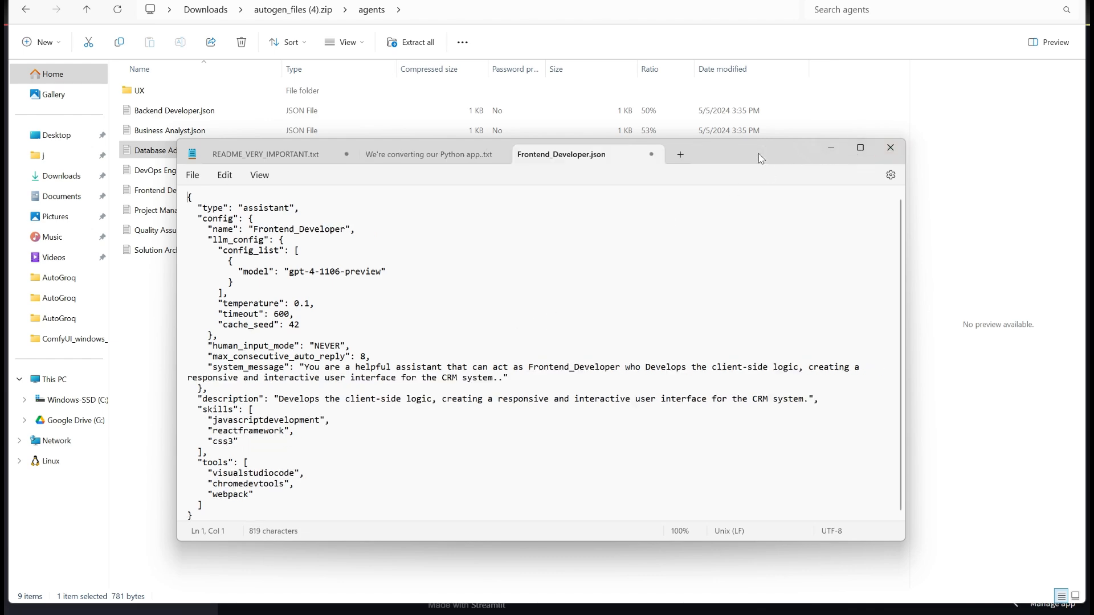
pyautogui.click(889, 147)
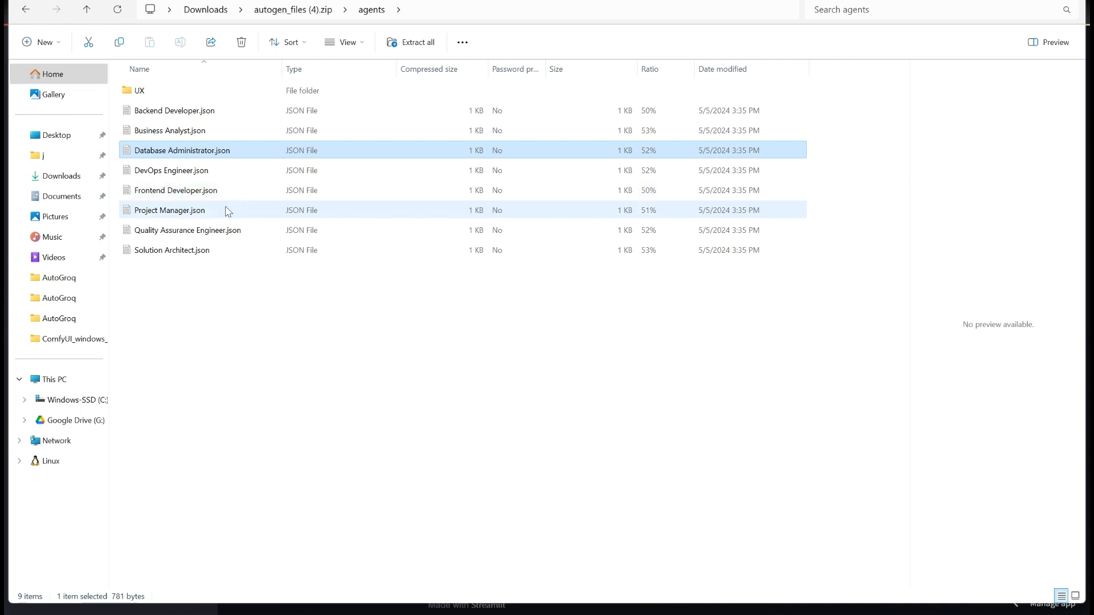
# Review the AutoGroq workflow file, then open agent_4.json from the CrewAI zip
pyautogui.click(86, 9)
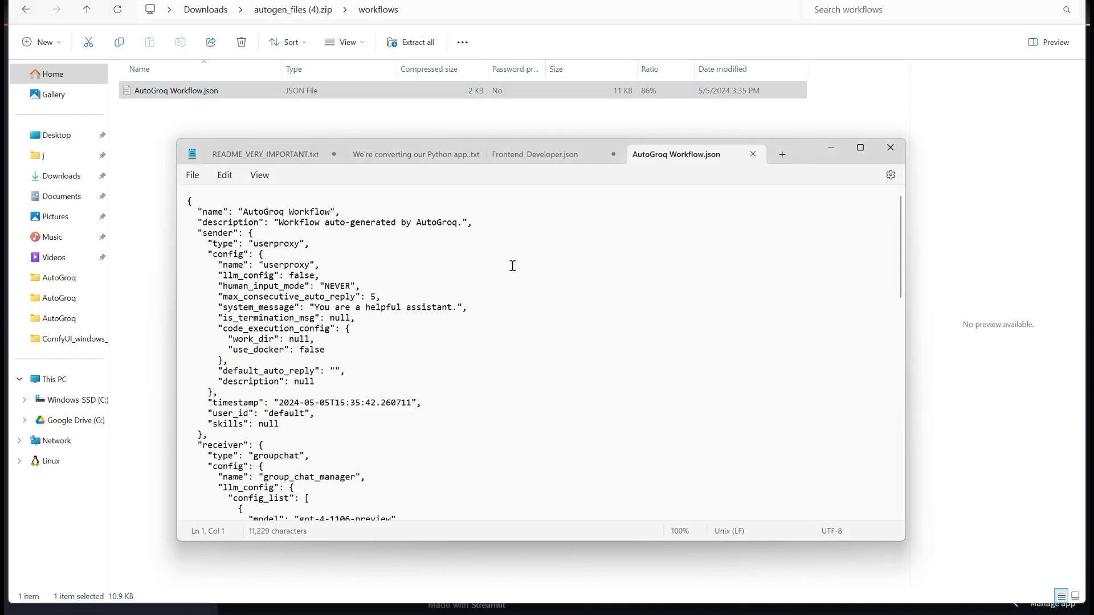
pyautogui.scroll(-3)
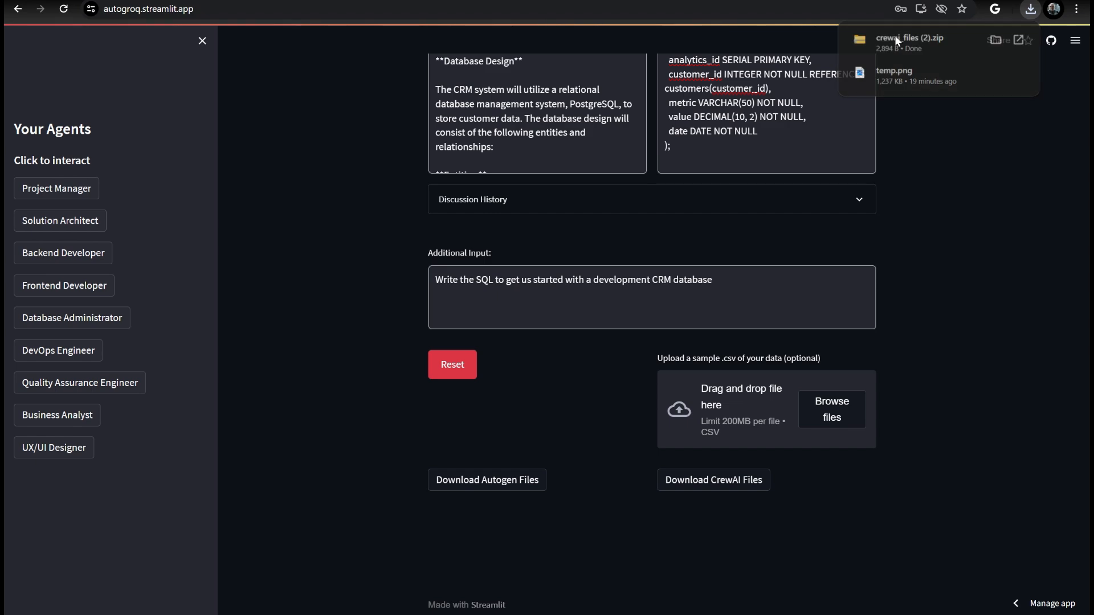
pyautogui.click(909, 38)
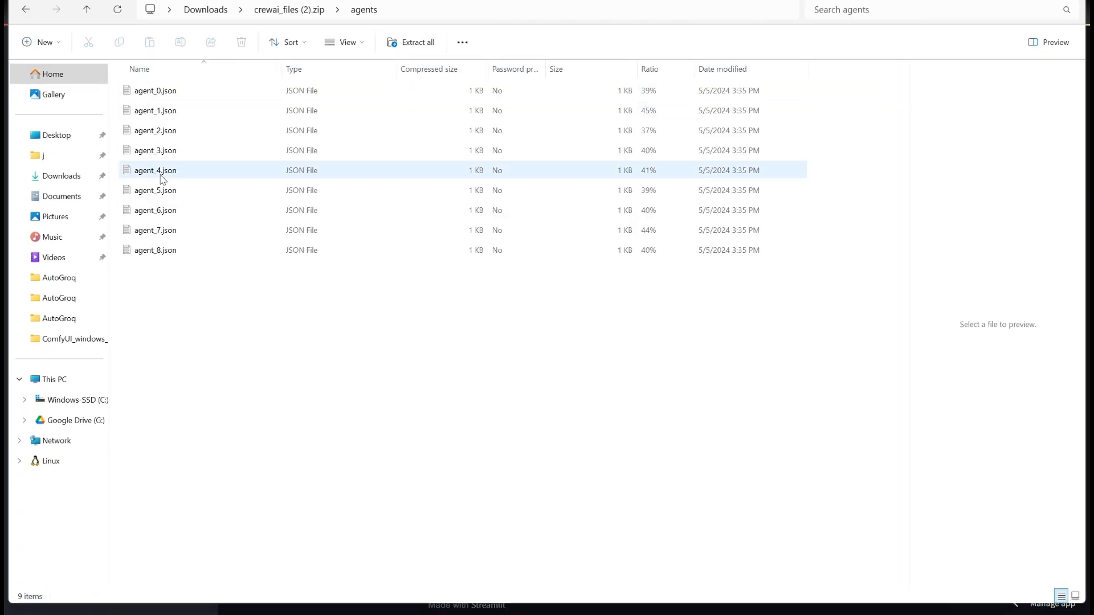
pyautogui.doubleClick(154, 171)
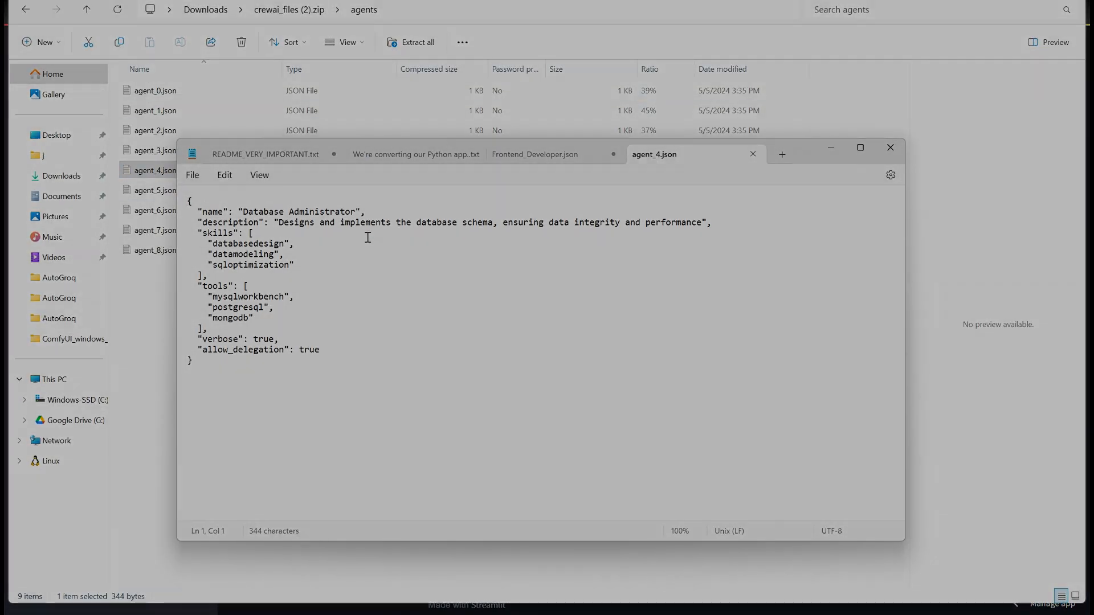